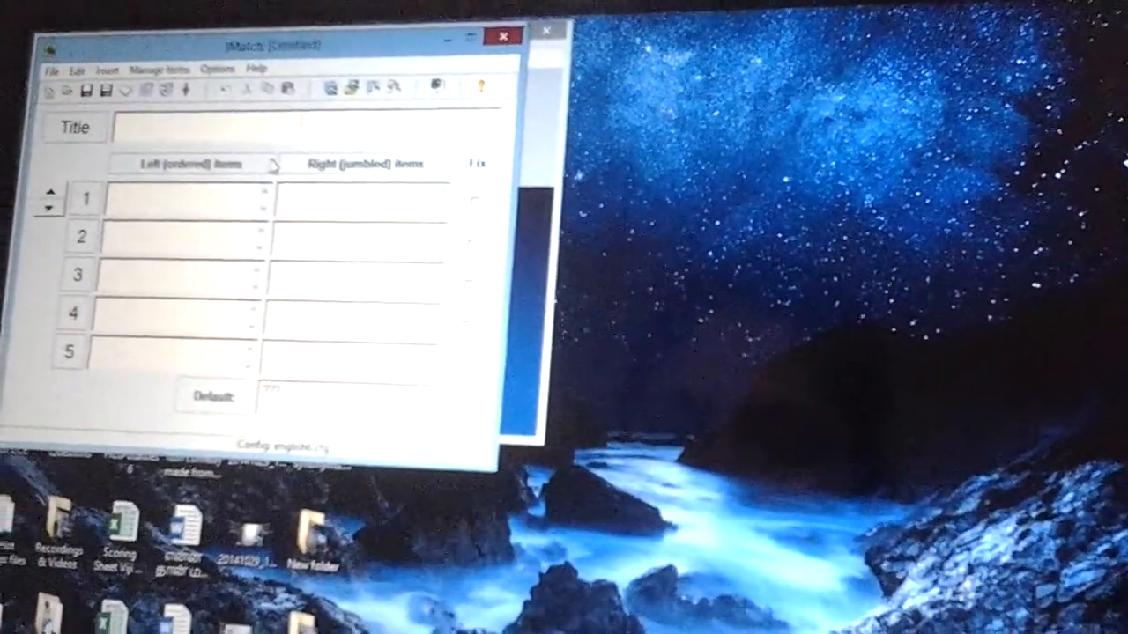
Enter the title Synonyms and five word pairs such as Amazing with Surprising.
type("Synonyms")
type("Amazing")
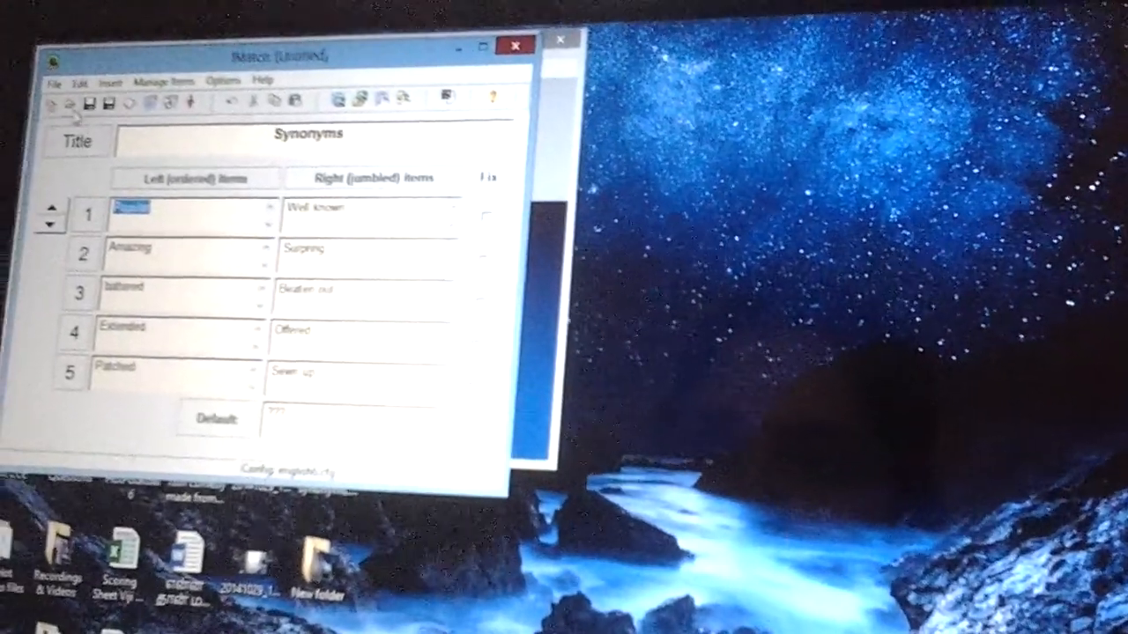
Save the exercise to the Desktop as synonyms.jmt, confirming replacement of the existing file.
left_click(53, 83)
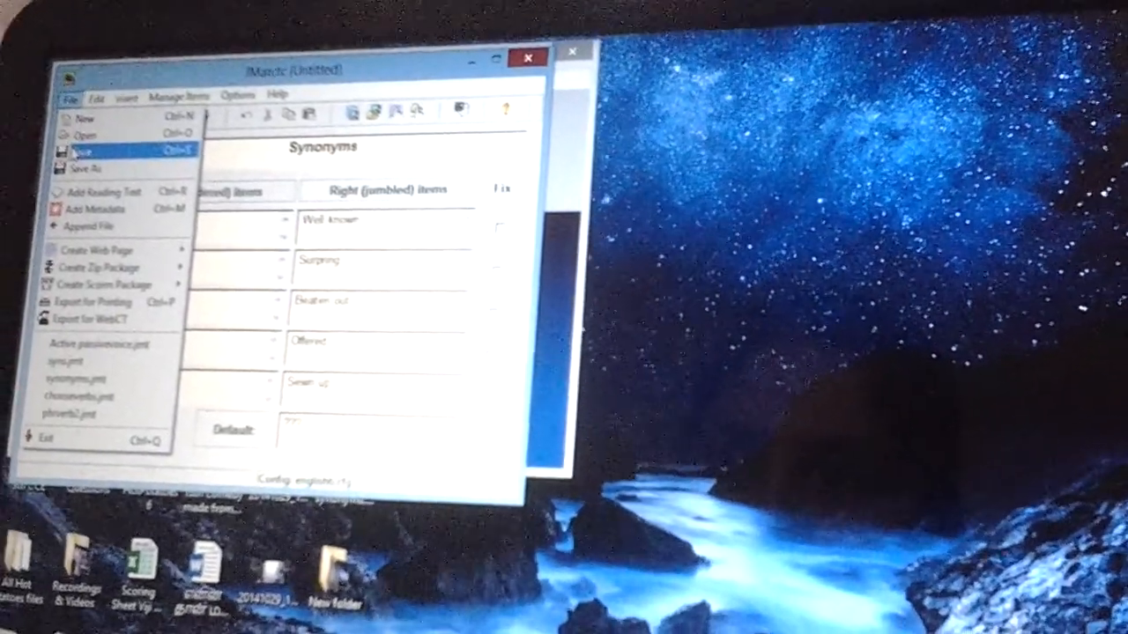
left_click(85, 169)
type("S")
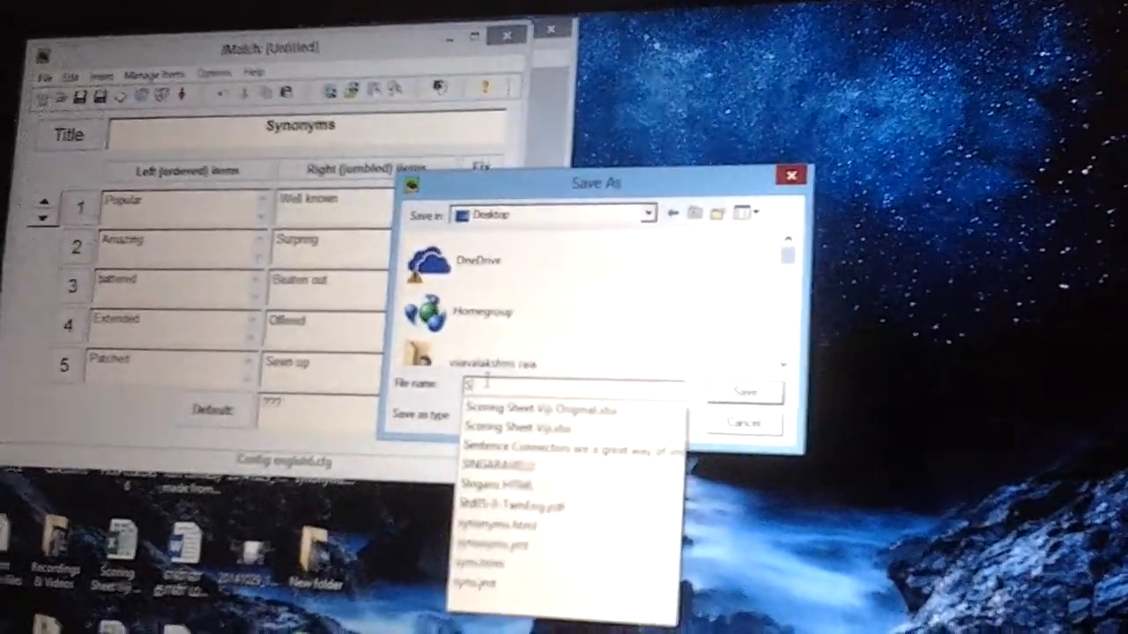
type("y")
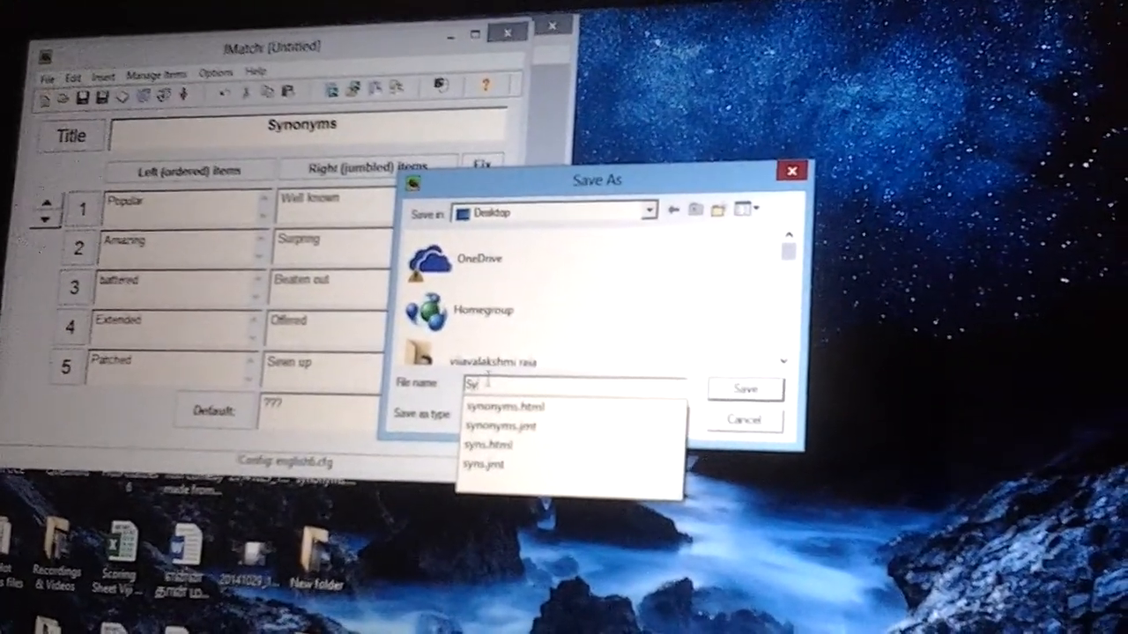
type("Synonyms")
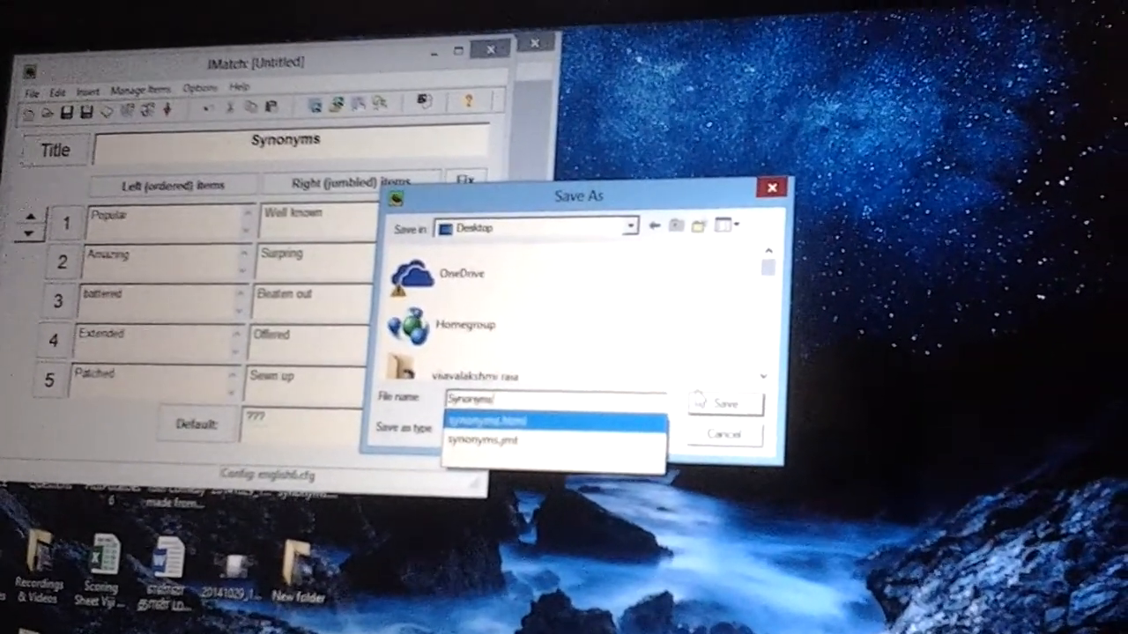
left_click(724, 403)
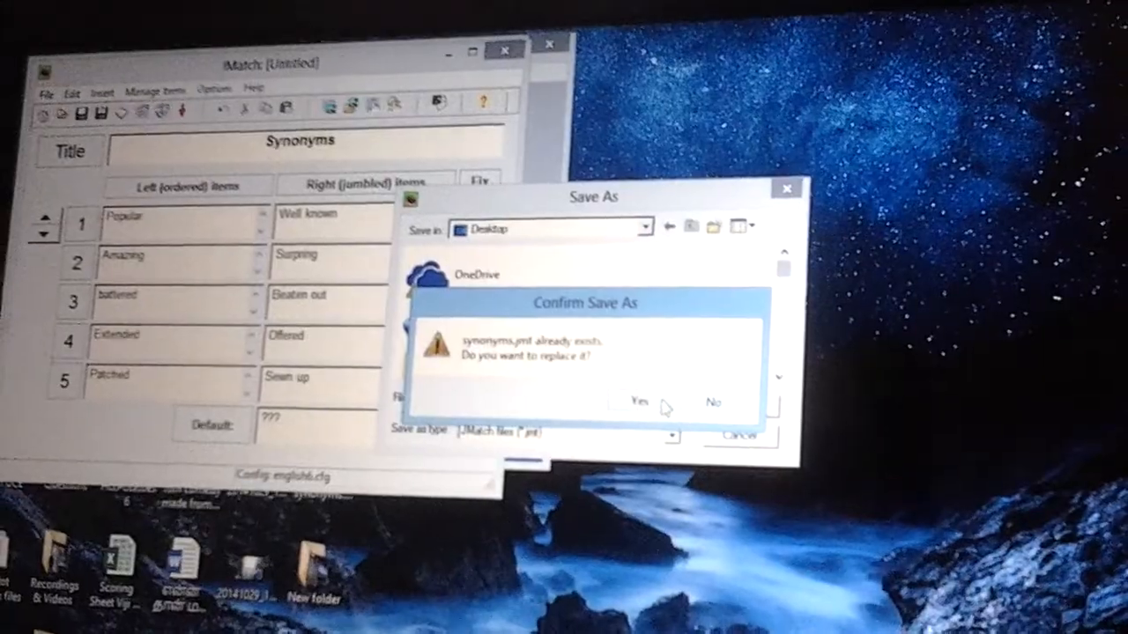
left_click(638, 402)
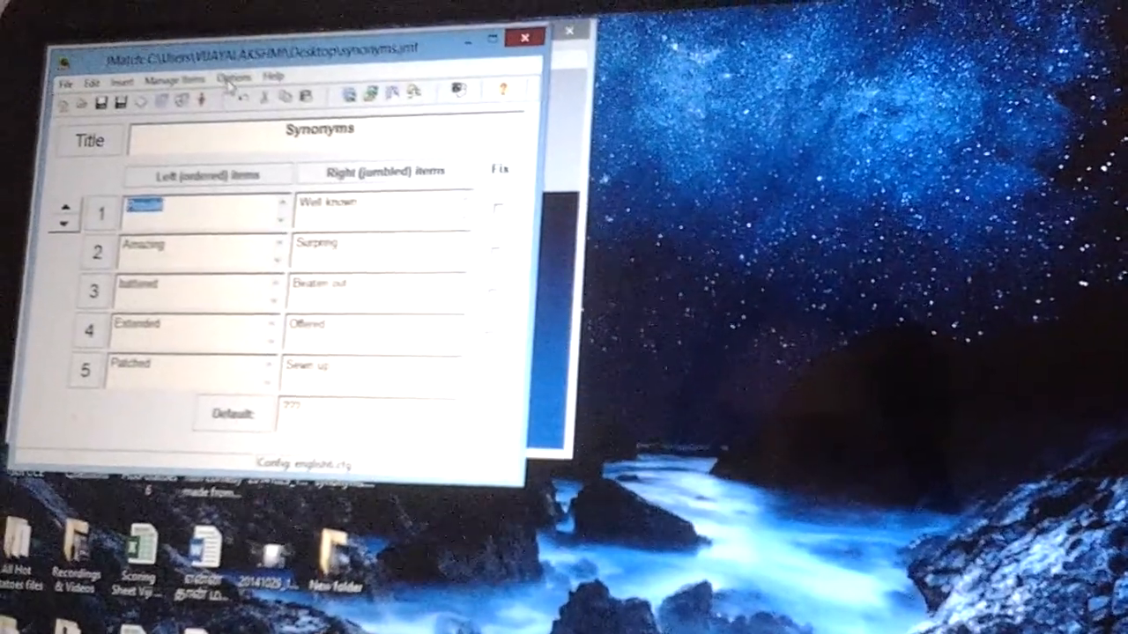
left_click(231, 76)
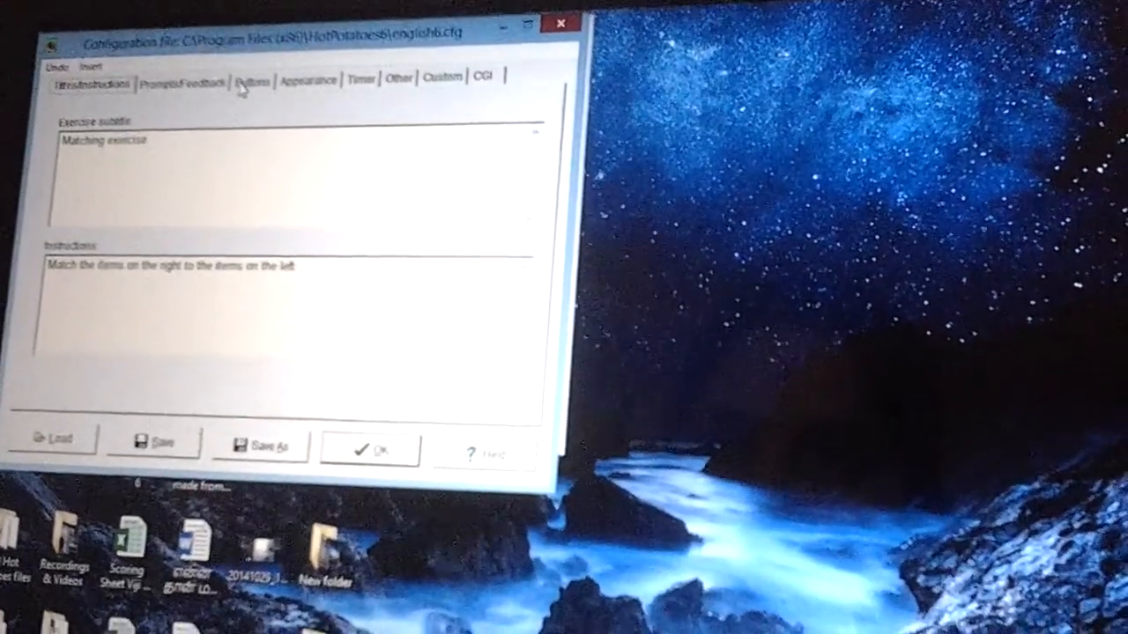
left_click(254, 82)
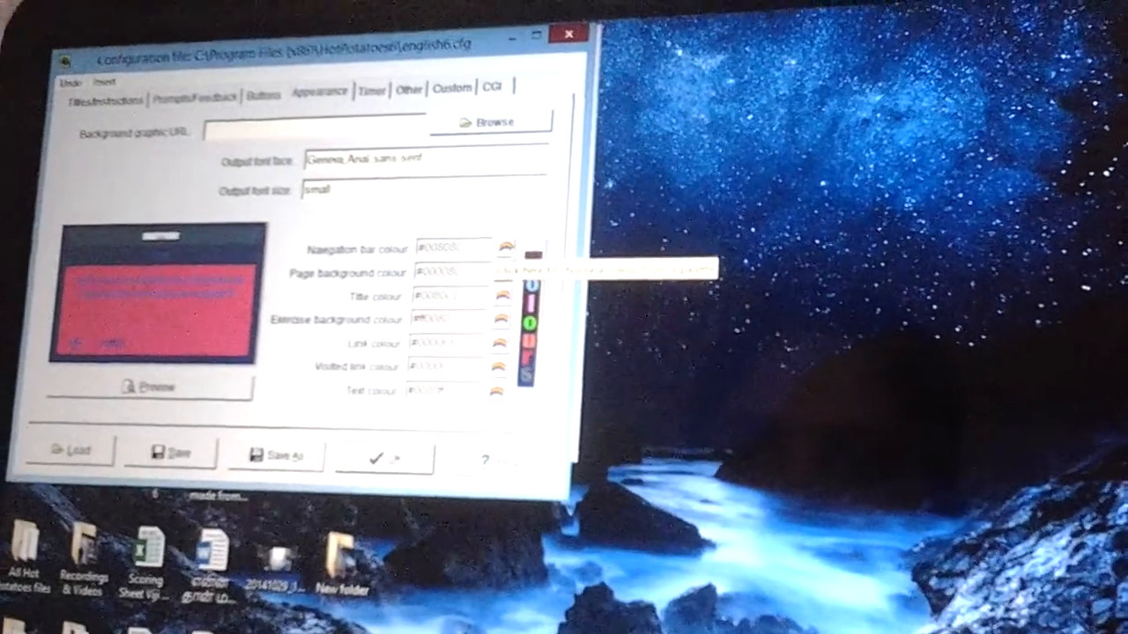
left_click(504, 249)
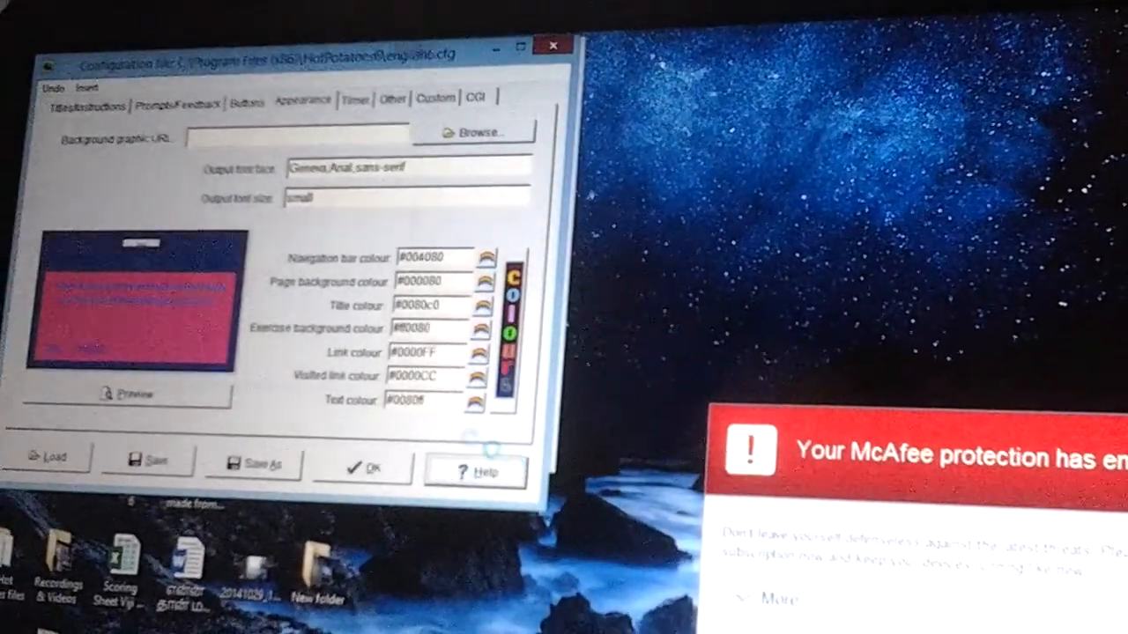
left_click(475, 472)
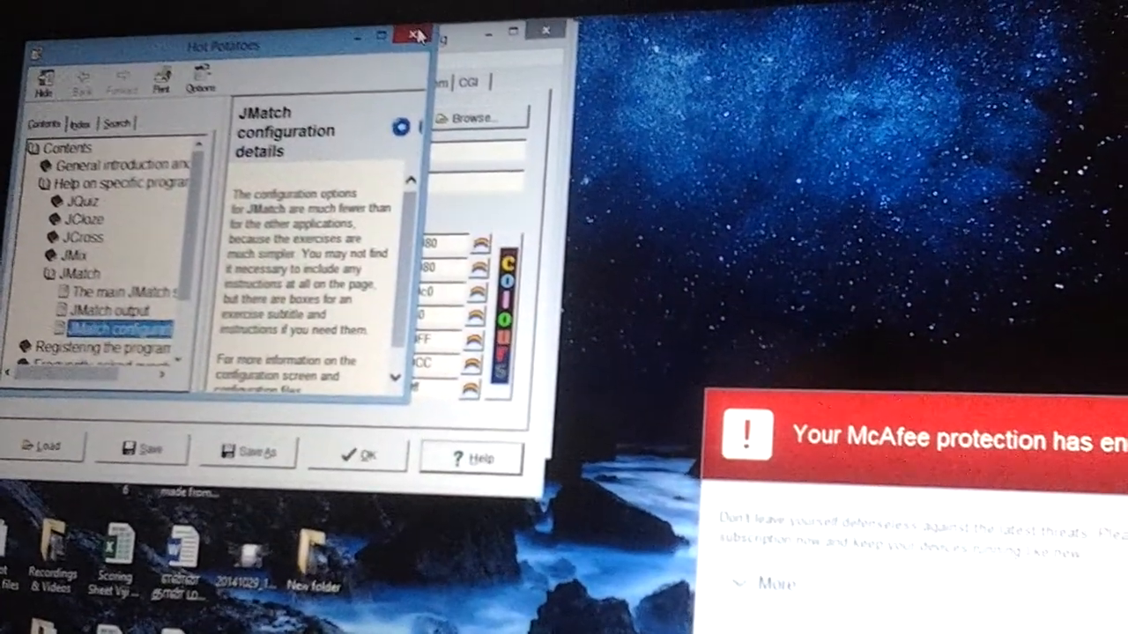
left_click(413, 33)
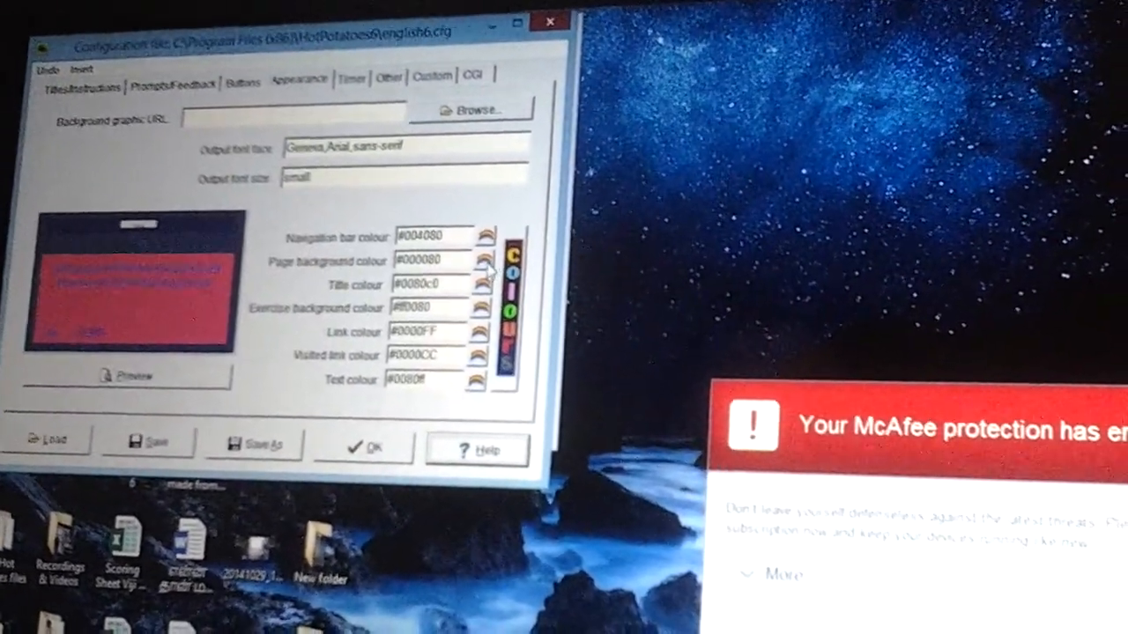
left_click(476, 259)
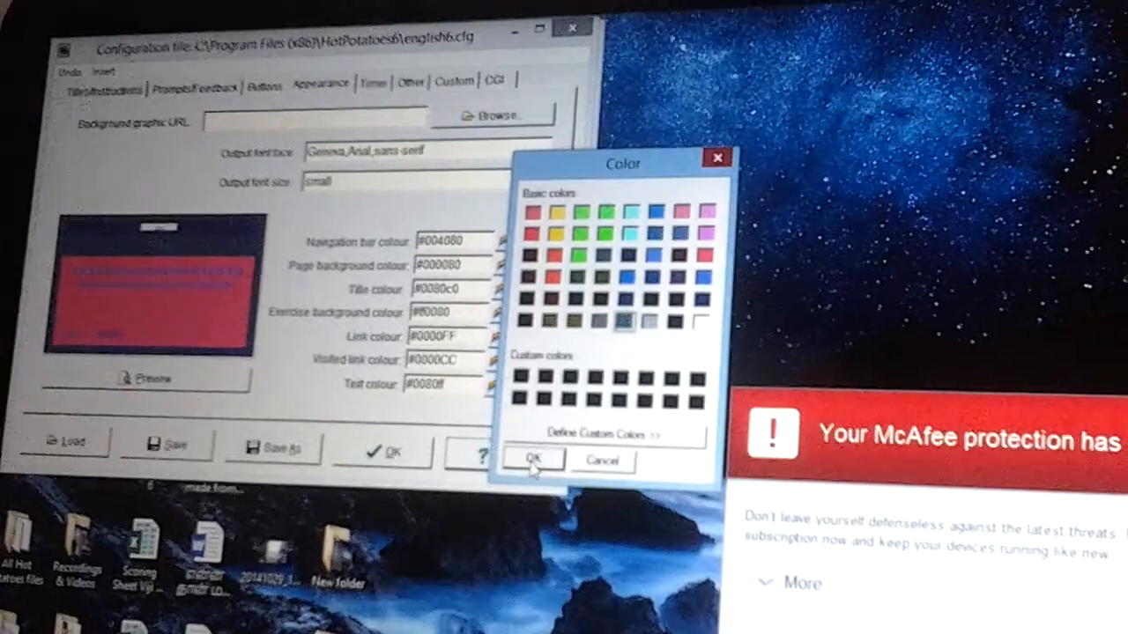
left_click(532, 458)
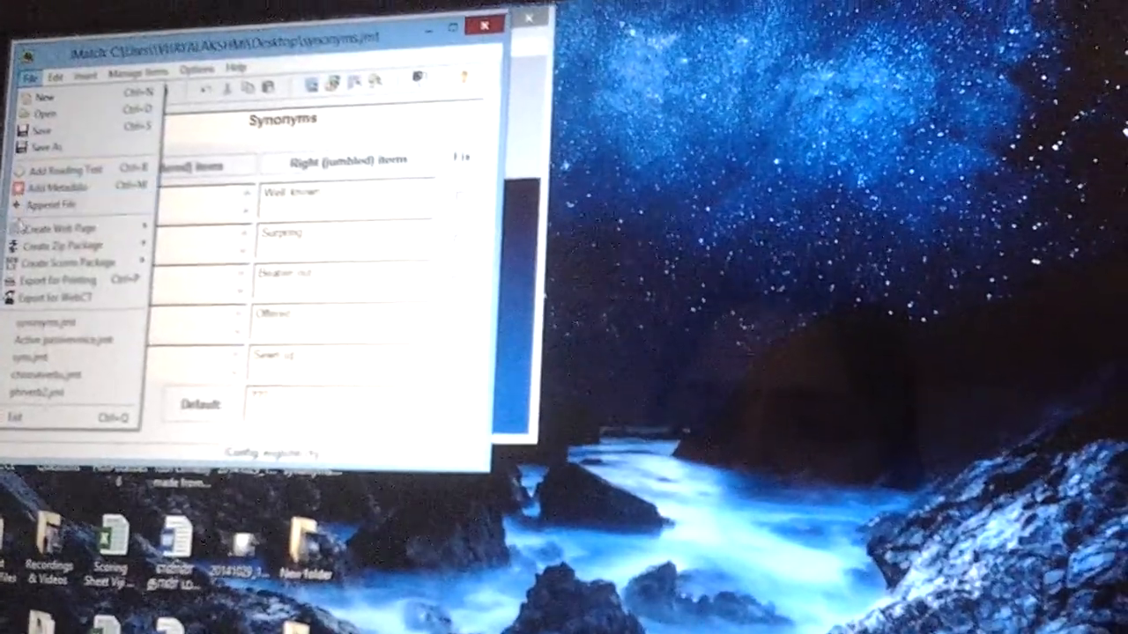
Export a standard-format web page as synonyms.html, replacing the old file, and view it in the browser.
left_click(52, 183)
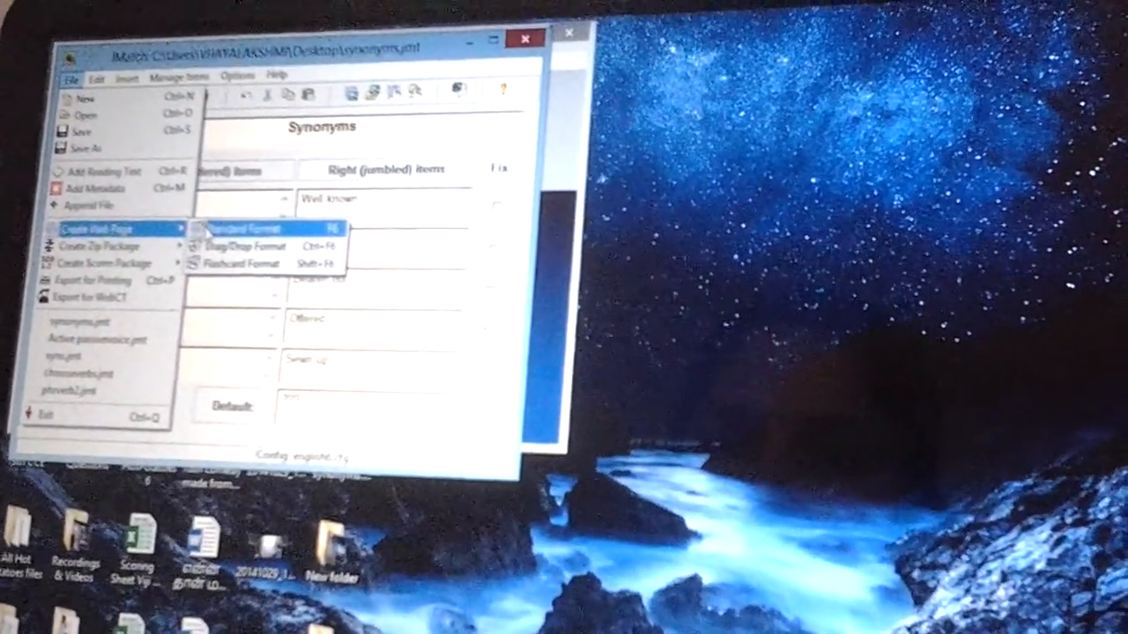
left_click(256, 229)
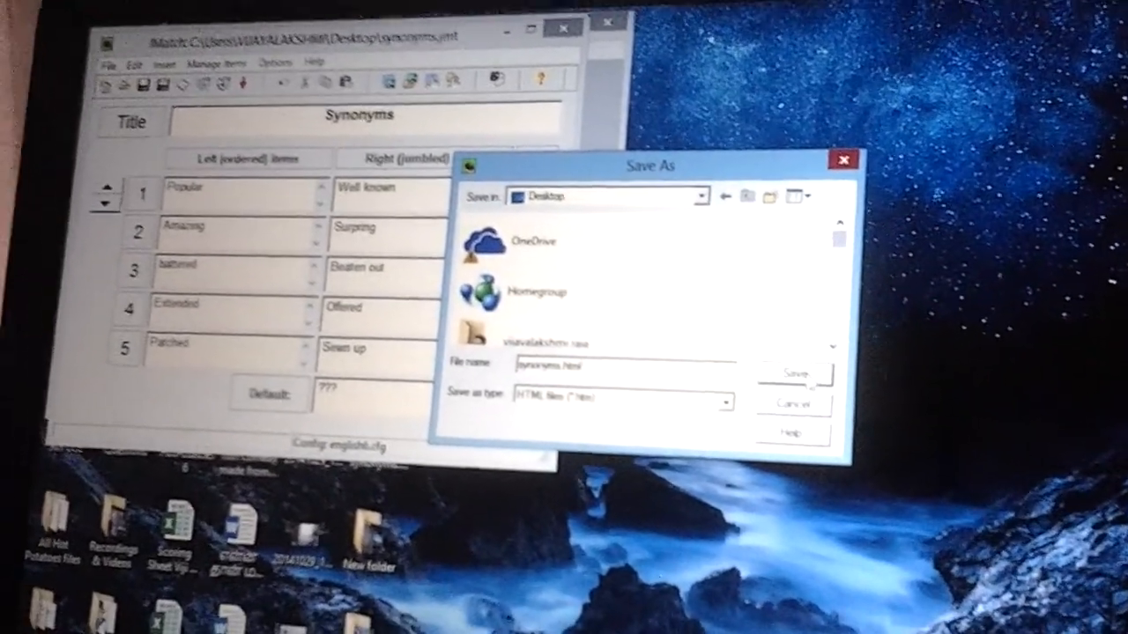
left_click(793, 374)
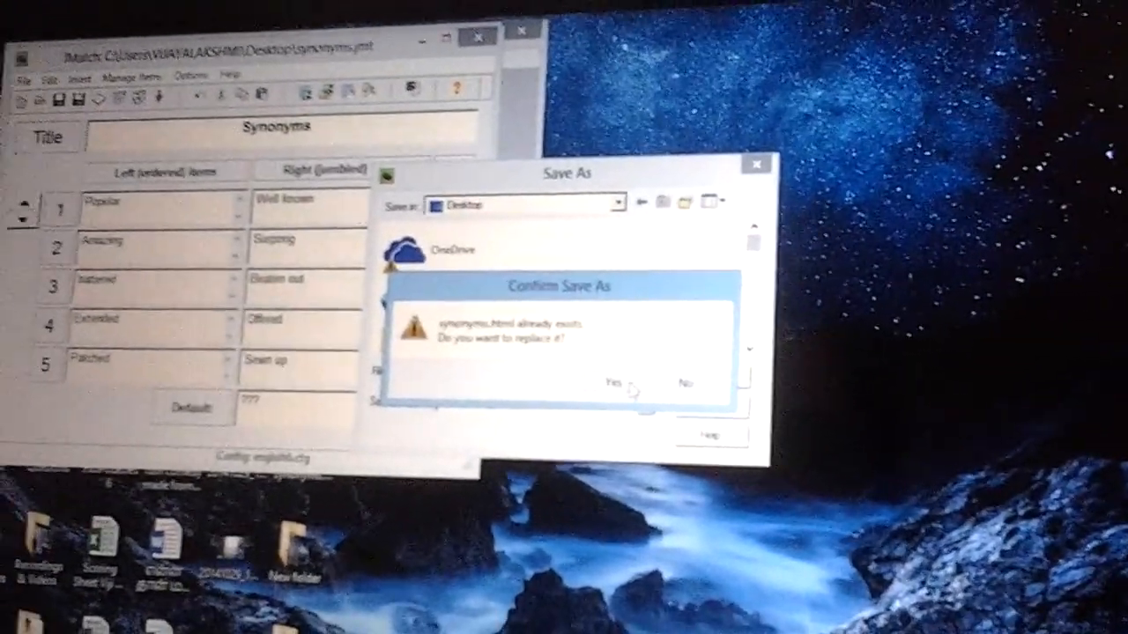
left_click(631, 384)
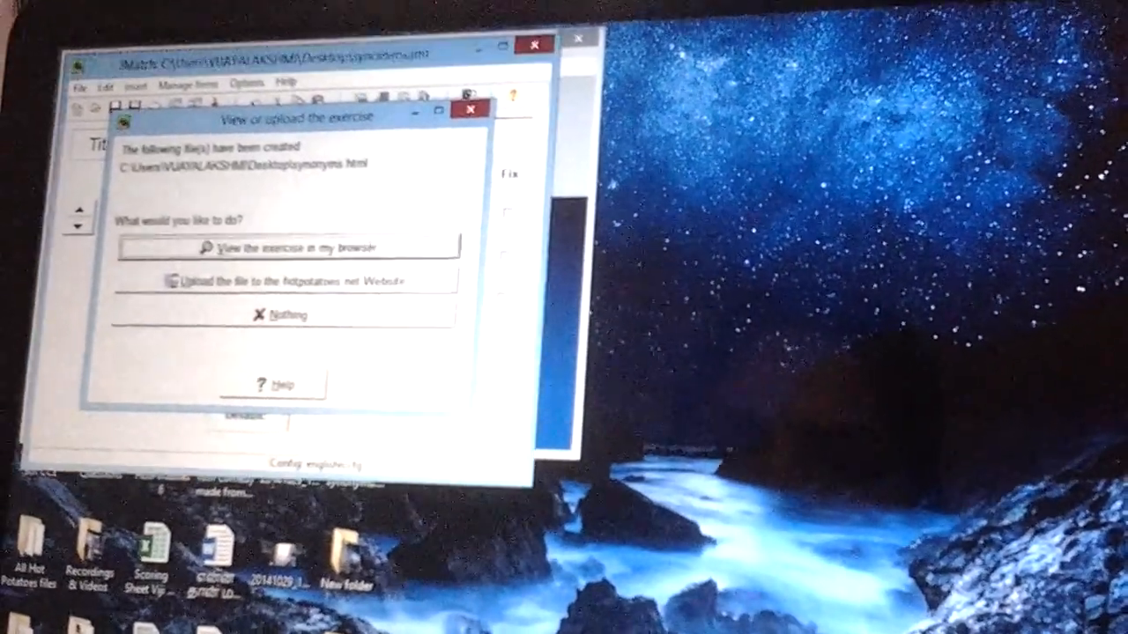
left_click(283, 247)
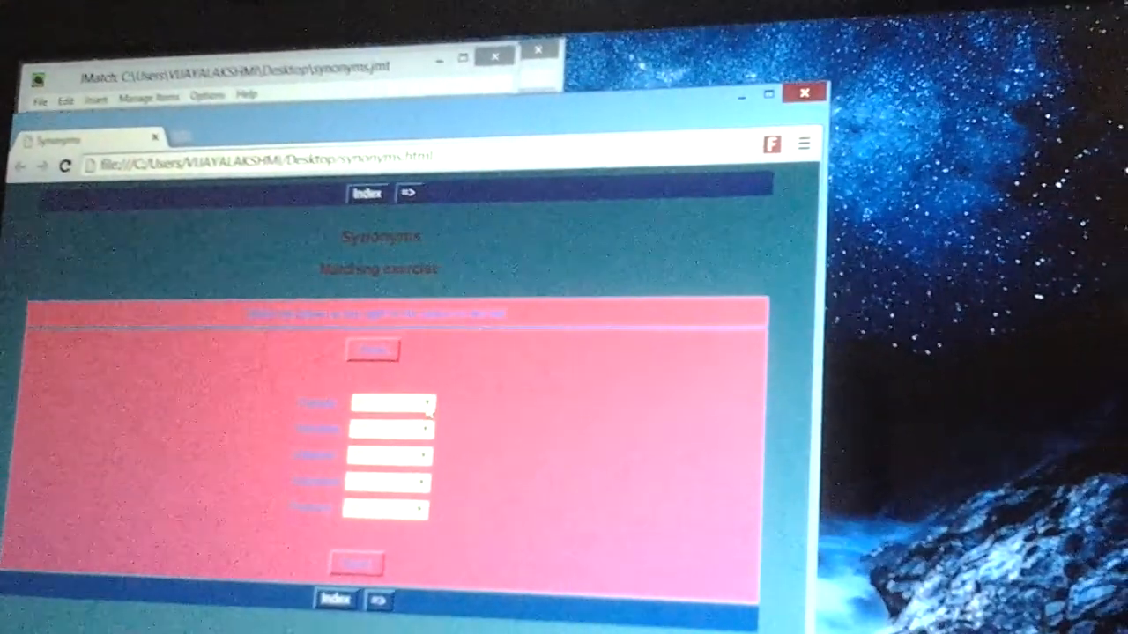
Choose the matching synonym for each word and check the answers in Chrome.
left_click(423, 404)
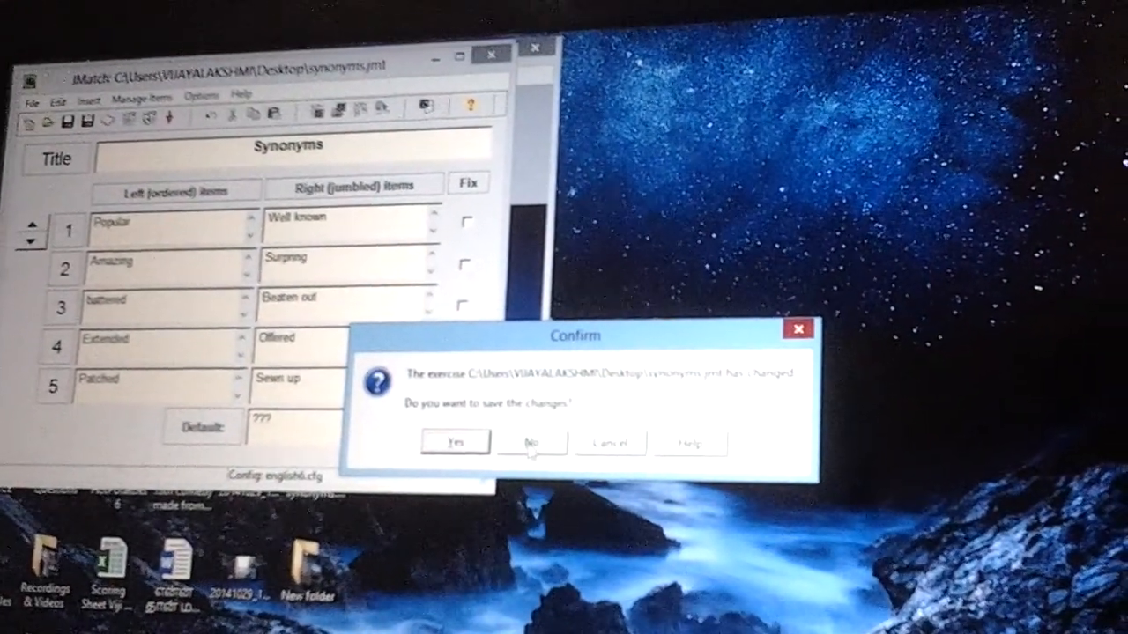
Answer the save-changes prompt for synonyms.jmt and close the Hot Potatoes launcher.
left_click(532, 442)
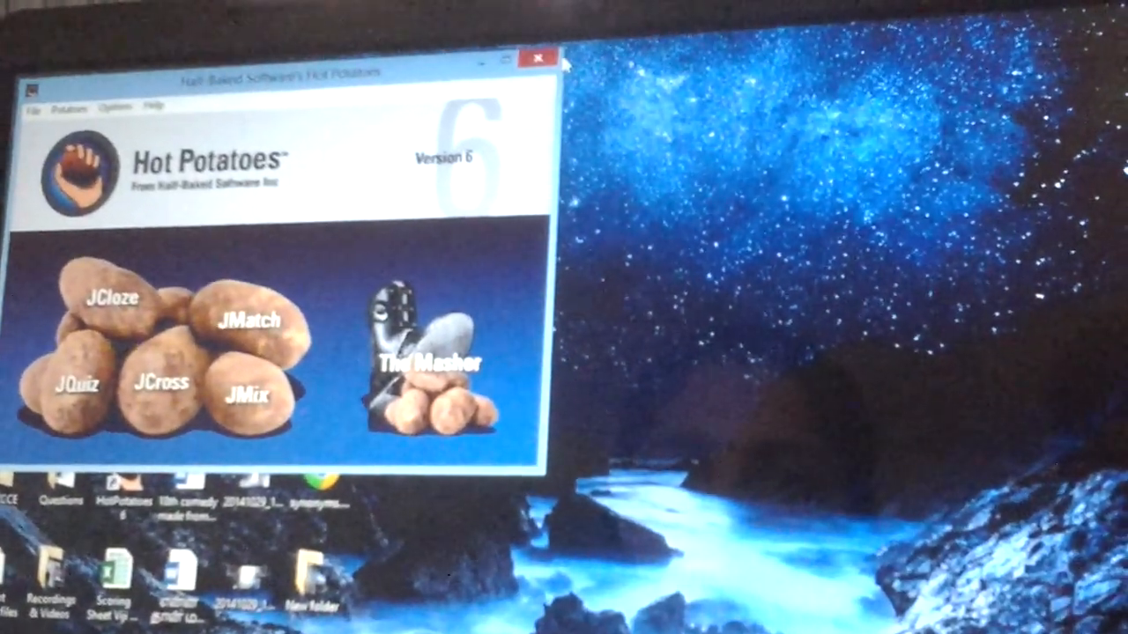
left_click(536, 58)
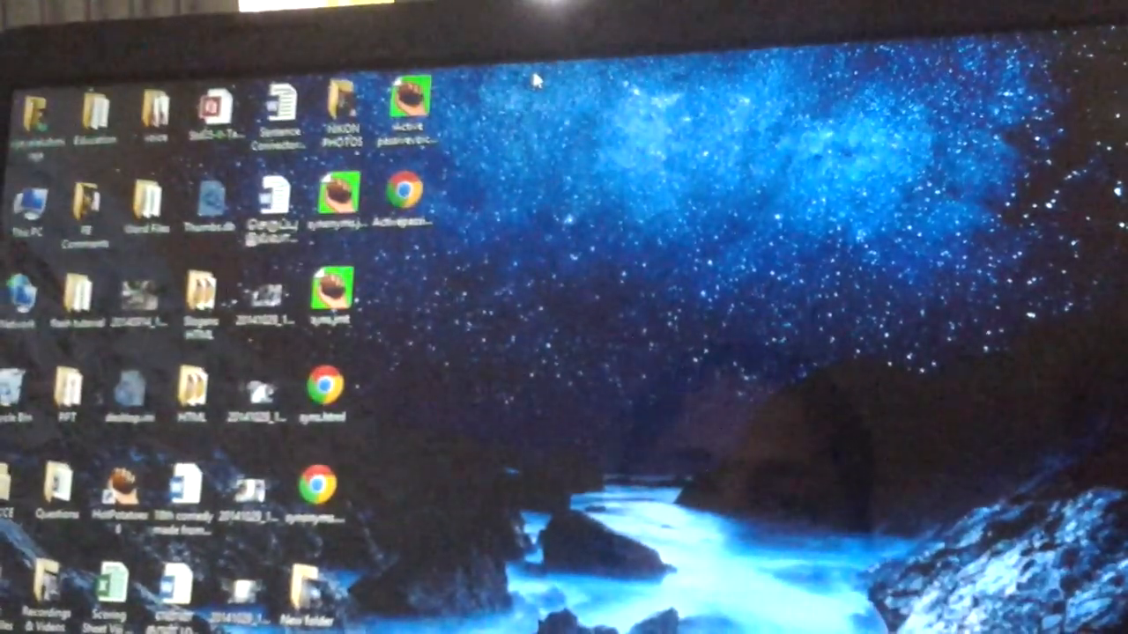